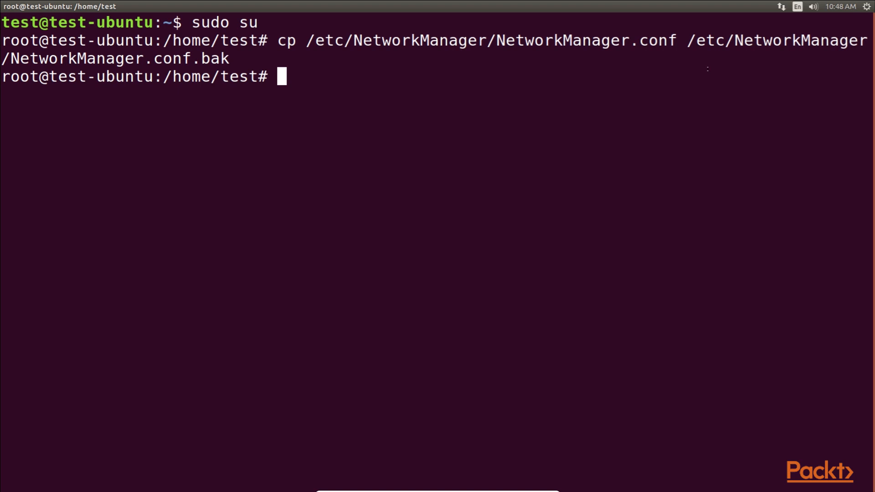
Check the active wired connection details from the network menu, then dismiss them
{"action": "left_click", "coordinate": [778, 6]}
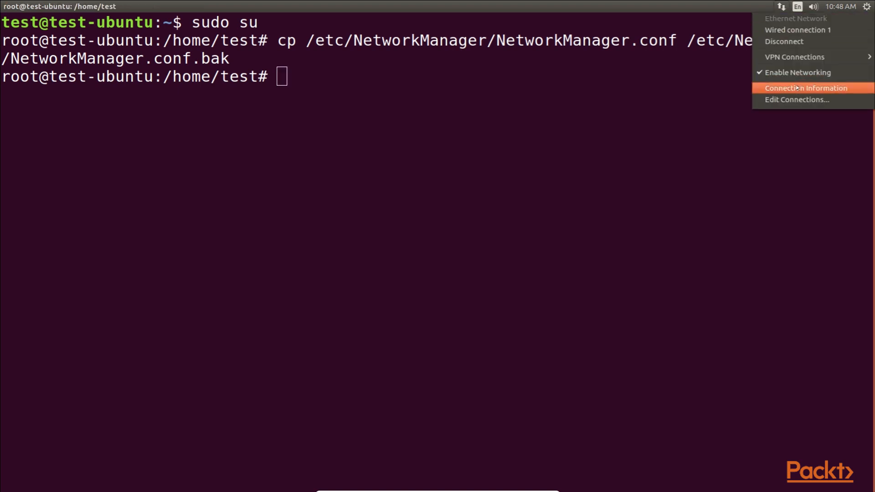
{"action": "left_click", "coordinate": [802, 88]}
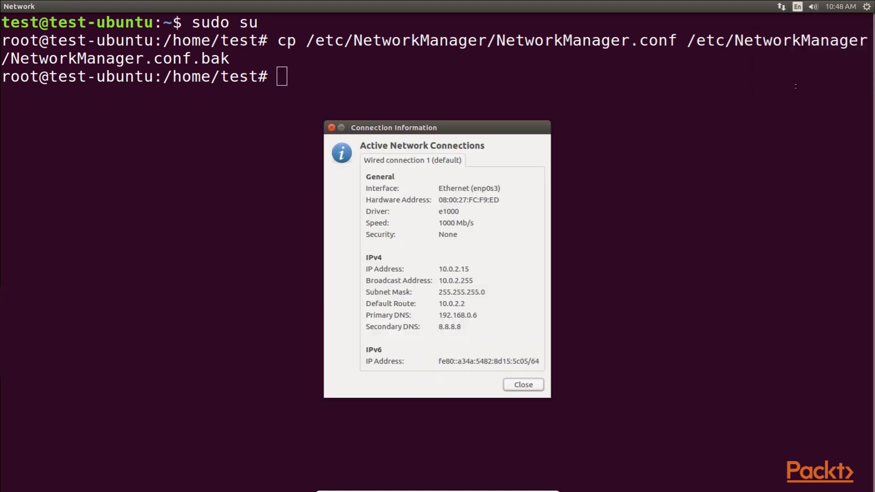
{"action": "double_click", "coordinate": [454, 269]}
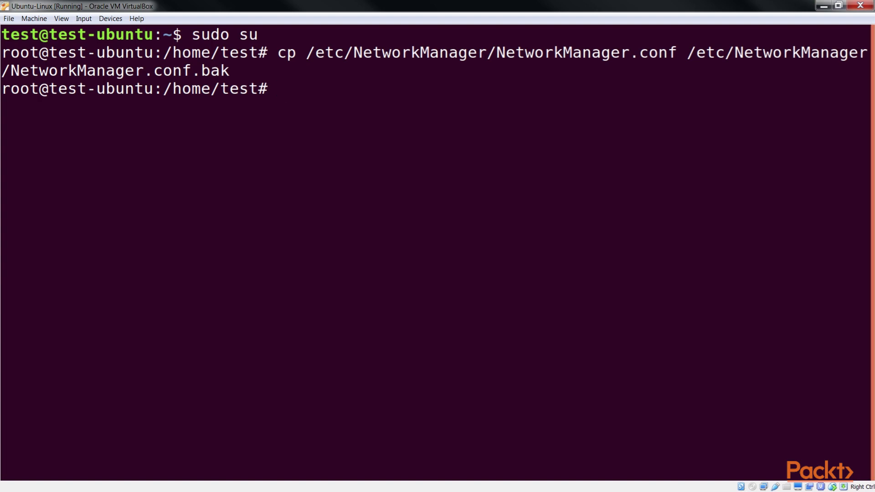
List interfaces with ifconfig and show the Ethernet controller via lshw -class network
{"action": "type", "text": "ifconfig"}
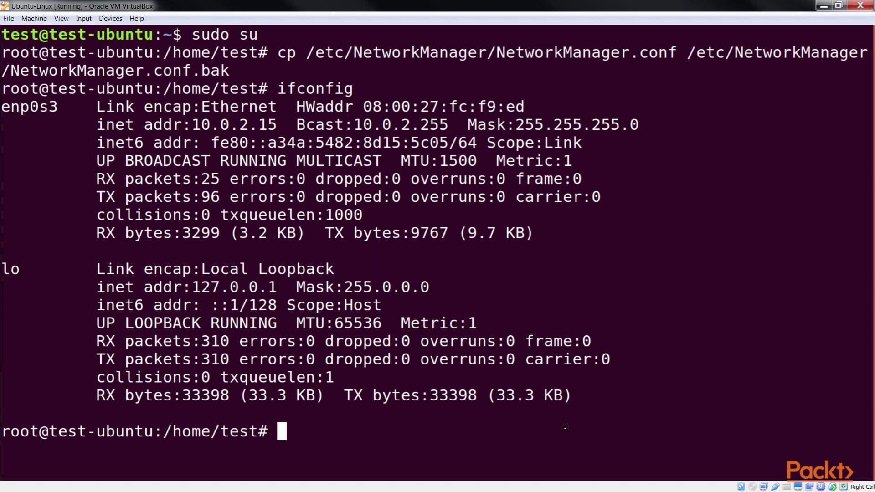
{"action": "type", "text": "ifconfig -a | grep eth"}
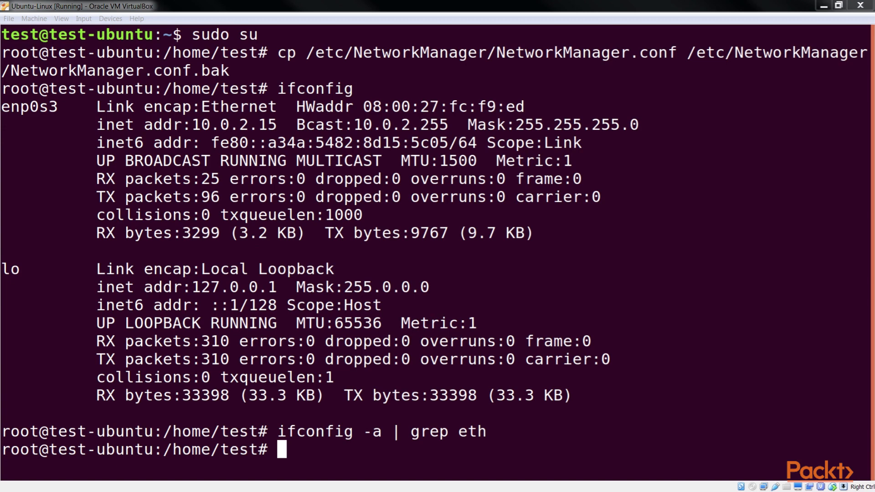
{"action": "type", "text": "lshw -c"}
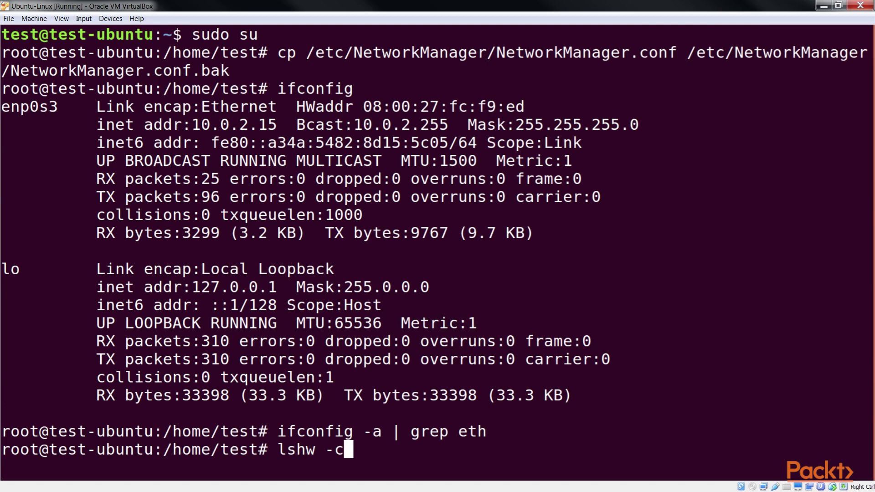
{"action": "key", "text": "Return"}
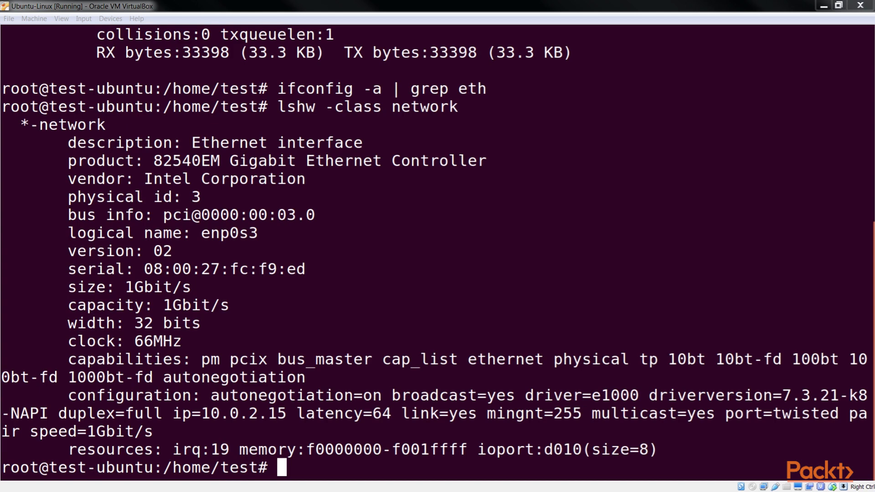
Move to /etc/NetworkManager and edit NetworkManager.conf in nano
{"action": "type", "text": "cd /etc"}
{"action": "type", "text": "nano"}
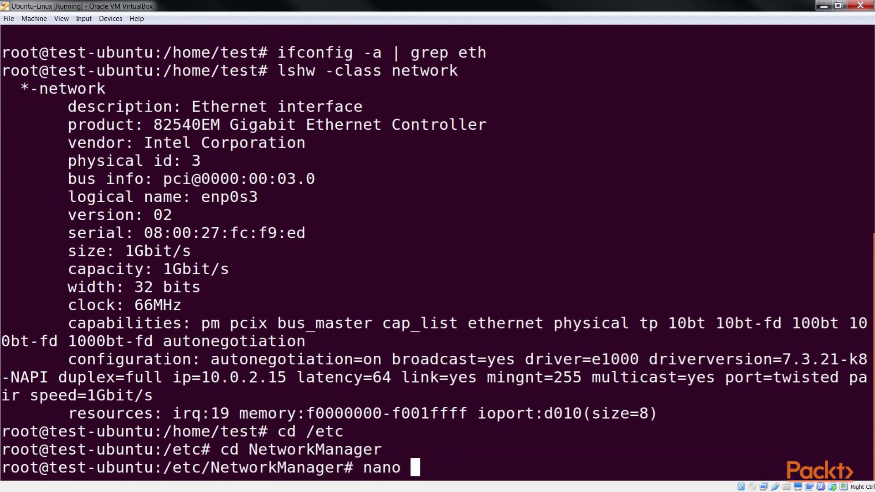
{"action": "type", "text": "NetworkManager.co"}
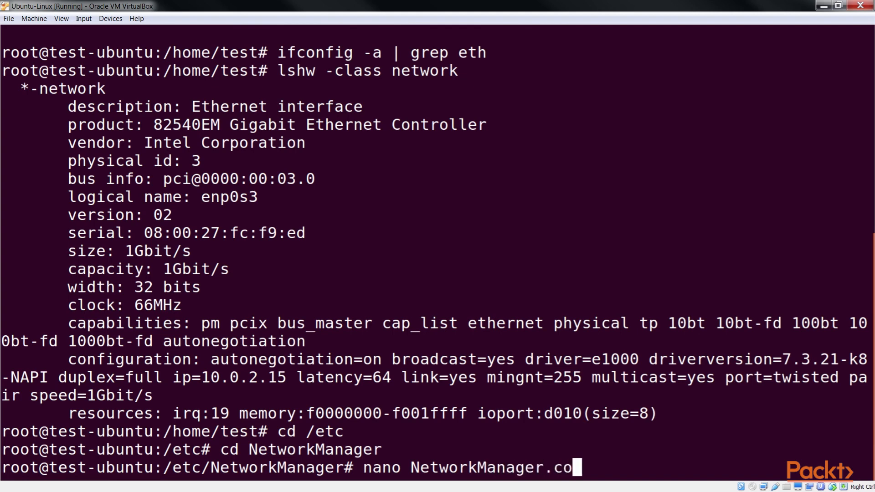
{"action": "key", "text": "Return"}
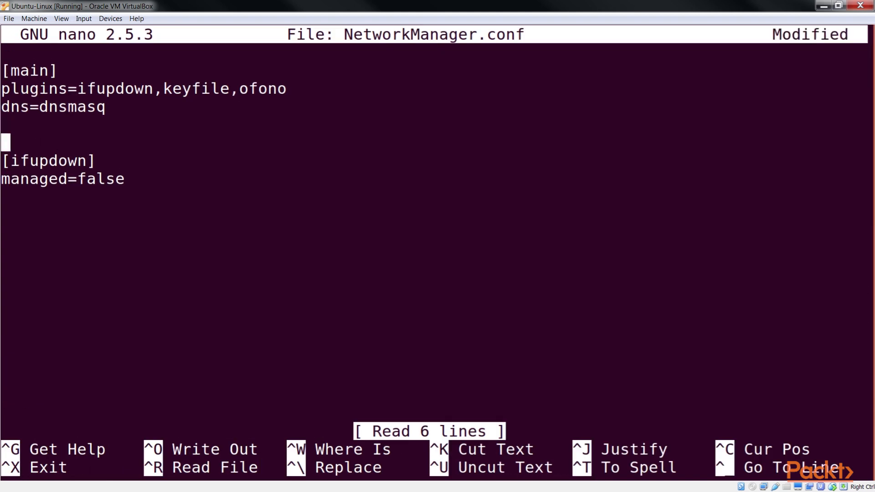
Add no-auto-default=00:0c:29:28:72:D6 and set managed=true in NetworkManager.conf
{"action": "type", "text": "no-auto-default=00"}
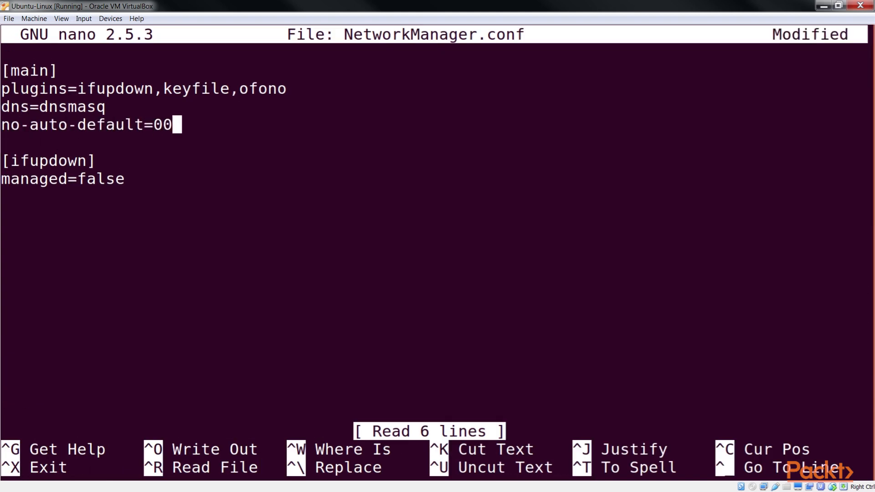
{"action": "type", "text": ":0c:29:28:72:D6,"}
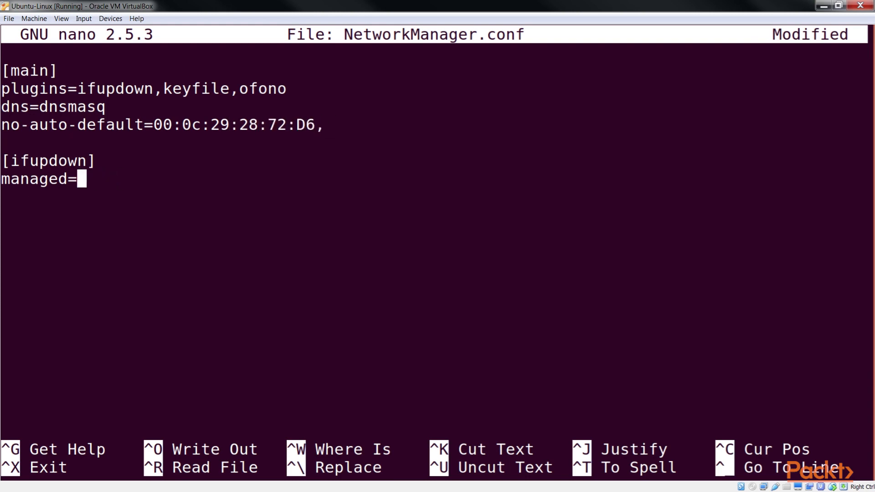
{"action": "type", "text": "true"}
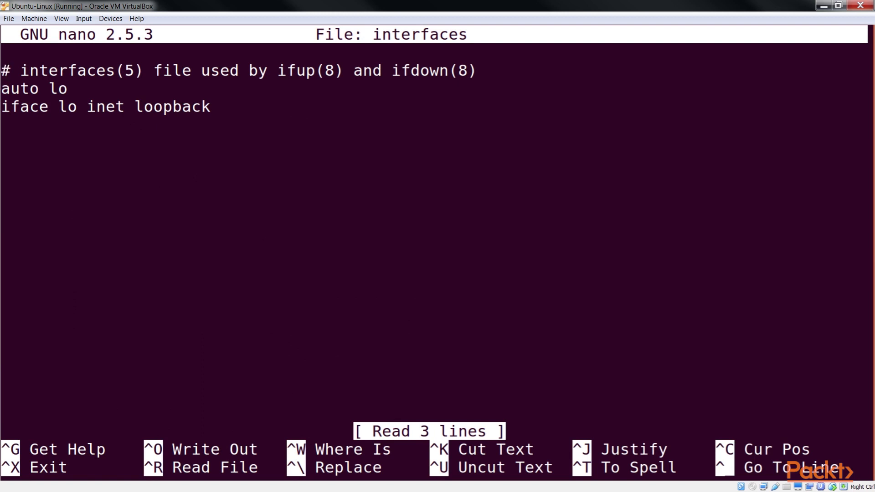
Define eth0 as auto, inet static with address 10.0.2.15 and netmask 255.25..
{"action": "type", "text": "auto eth0"}
{"action": "type", "text": "iface eth0"}
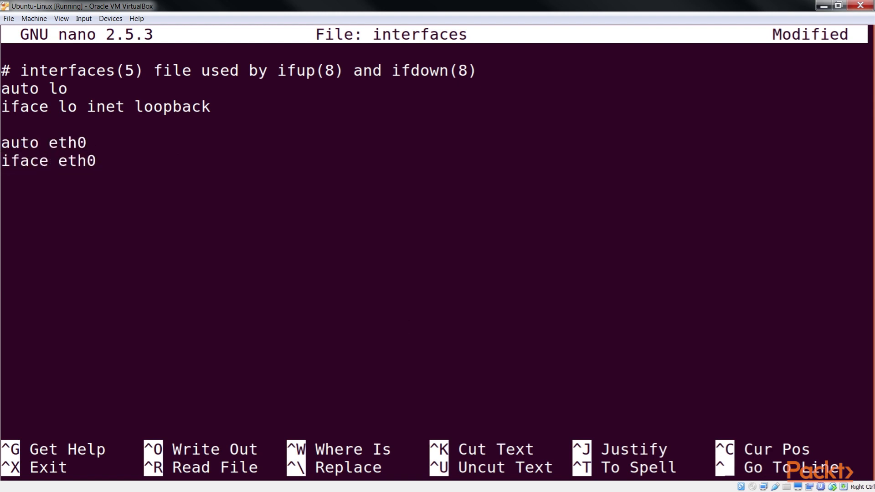
{"action": "type", "text": "inet static"}
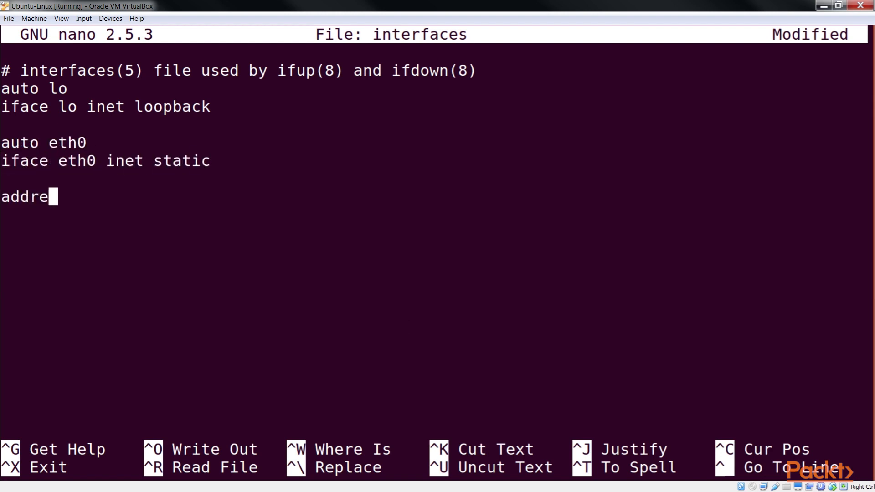
{"action": "type", "text": "ss 10."}
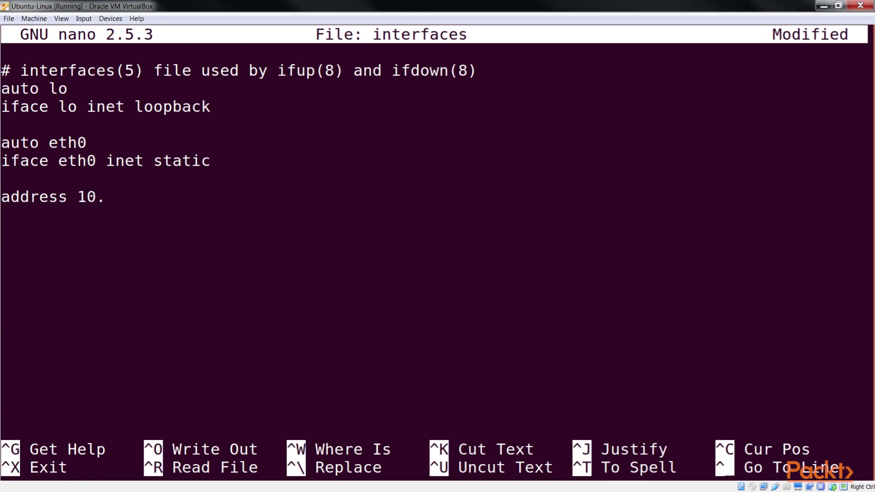
{"action": "type", "text": "0.2.15"}
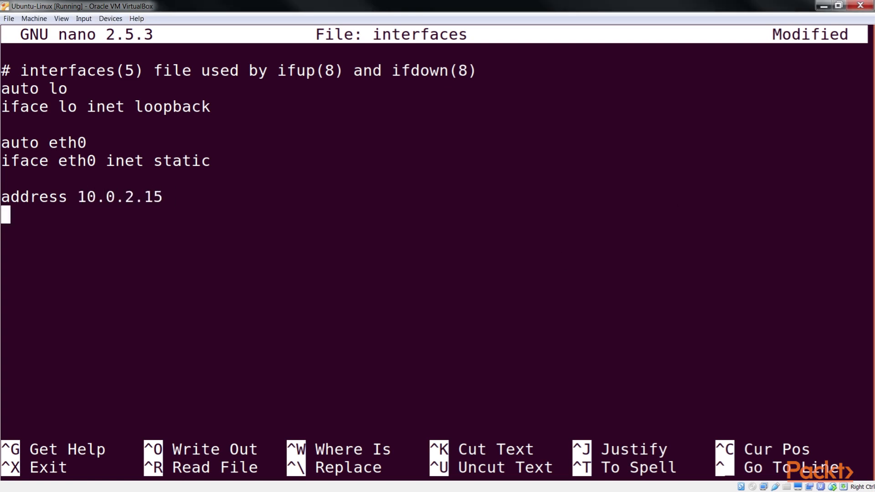
{"action": "type", "text": "netmsk  255.255.255.0"}
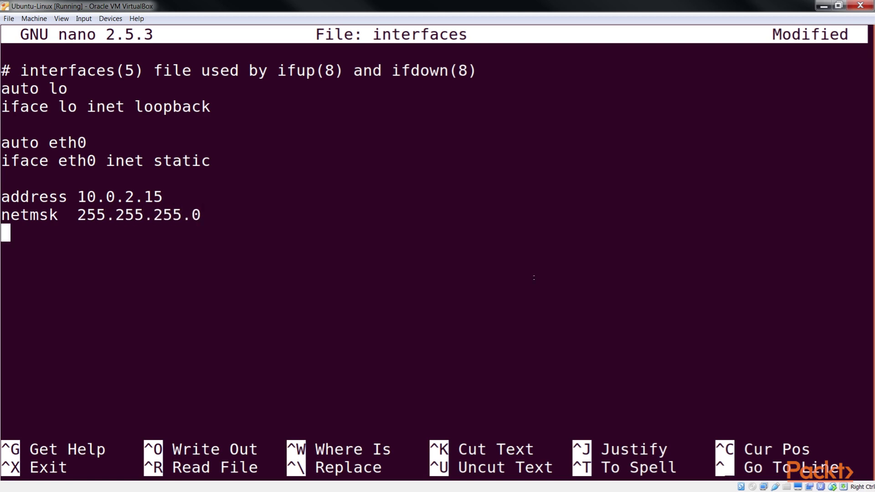
Add network, braodcast 10.0.2.255 and gateway 192.168.0.6 lines under the eth0 config
{"action": "type", "text": "network"}
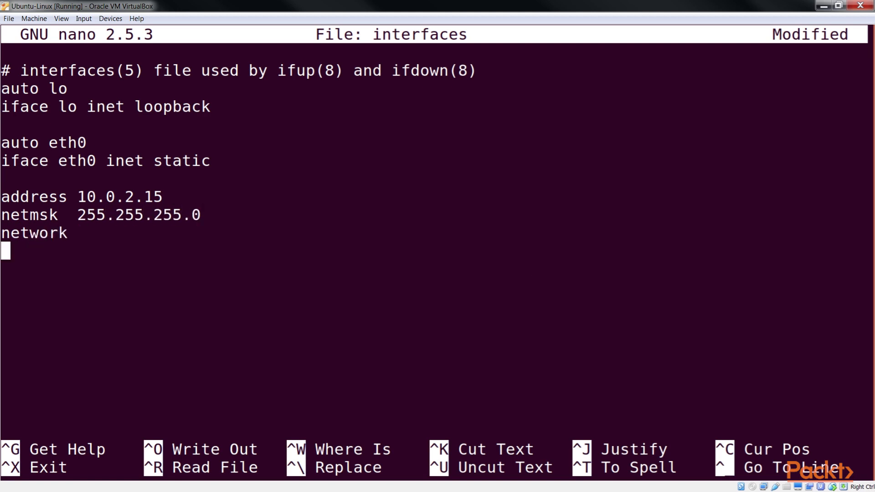
{"action": "type", "text": "braodcast 10."}
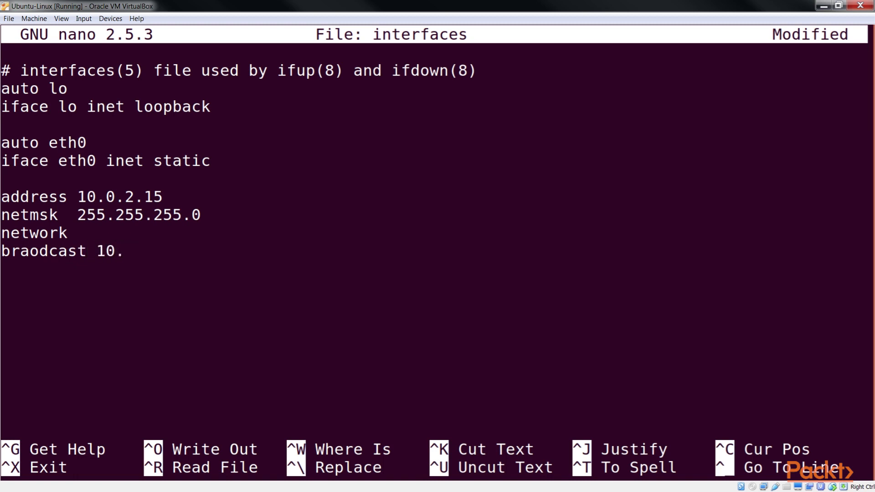
{"action": "type", "text": "0.2.255"}
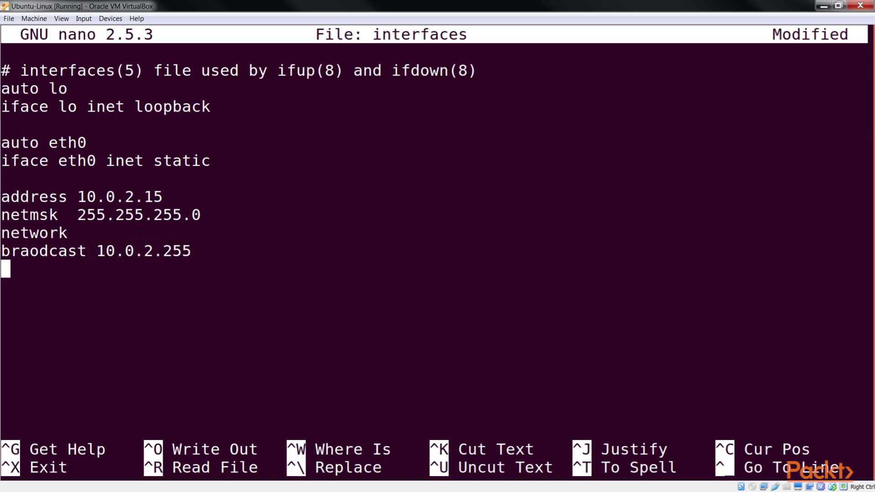
{"action": "type", "text": "gateway"}
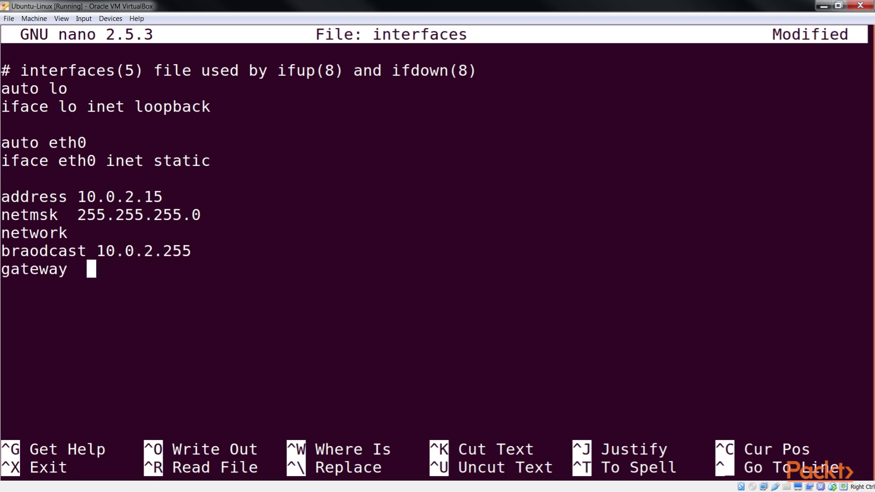
{"action": "type", "text": "192.168.0.6"}
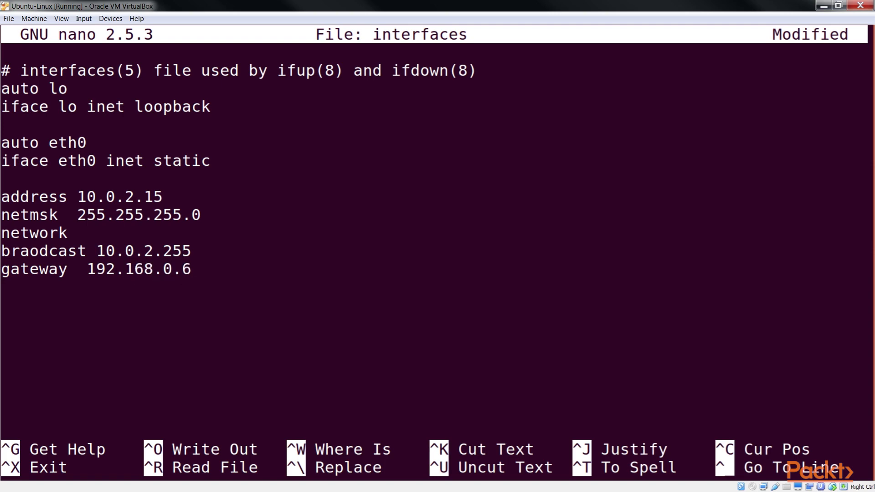
{"action": "type", "text": "192.168."}
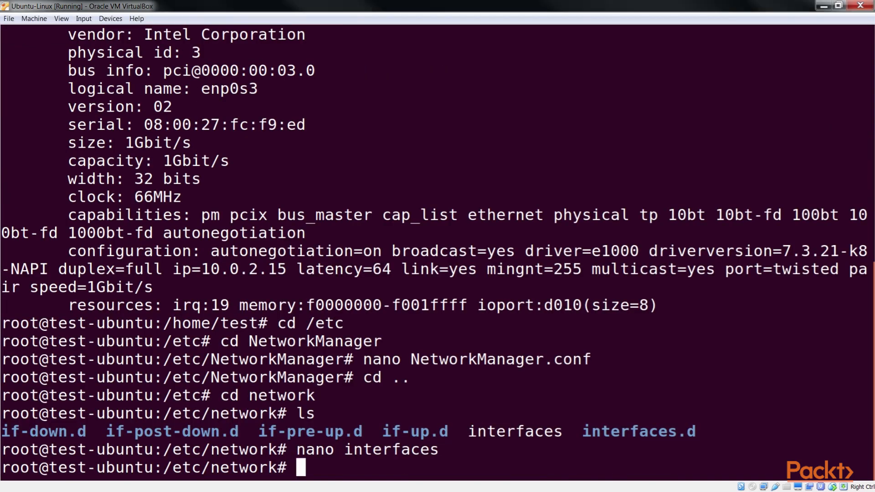
Reboot the machine and reopen /etc/network/interfaces in nano
{"action": "type", "text": "reboot"}
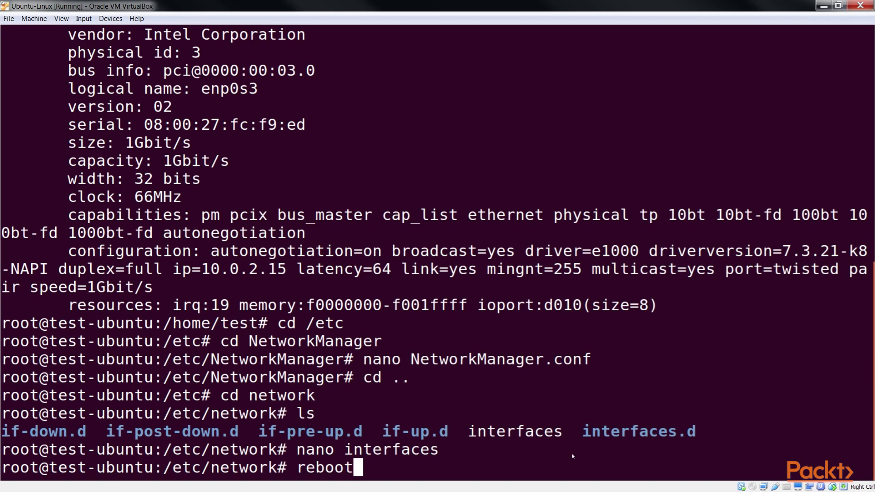
{"action": "key", "text": "Return"}
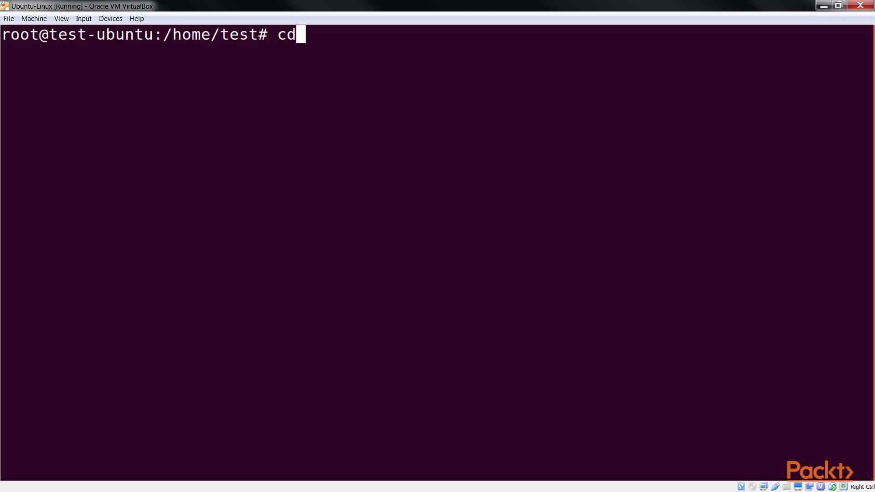
{"action": "type", "text": "/etc/network"}
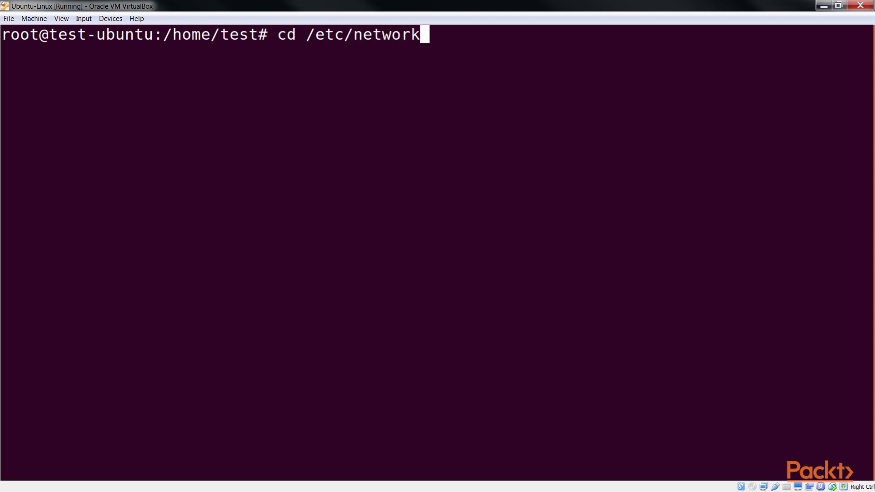
{"action": "type", "text": "nano"}
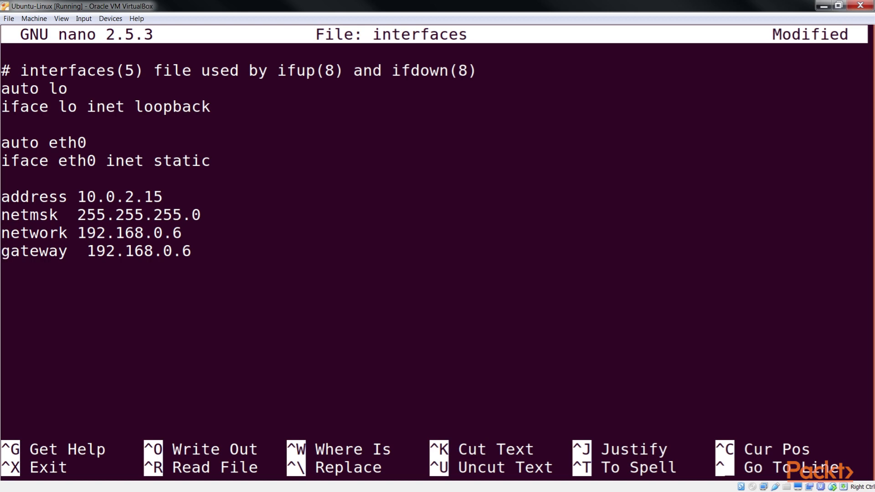
Set network to 192.168.0.6 and leave the interfaces editor back to the prompt
{"action": "key", "text": "ctrl+x"}
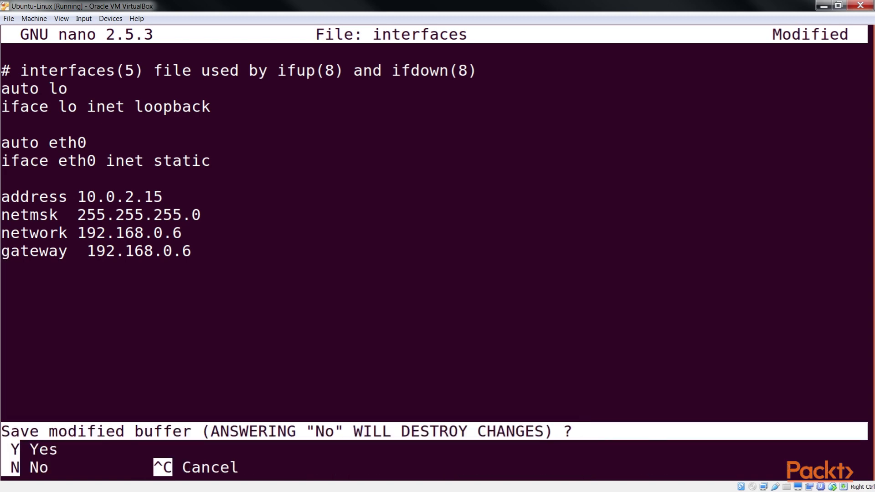
{"action": "key", "text": "n"}
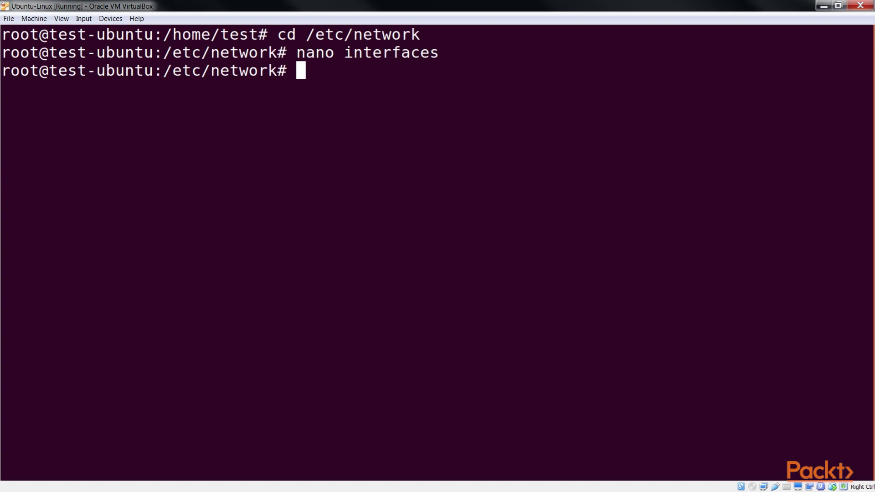
Run service network-manager restart, then start changing directory toward /etc
{"action": "type", "text": "service"}
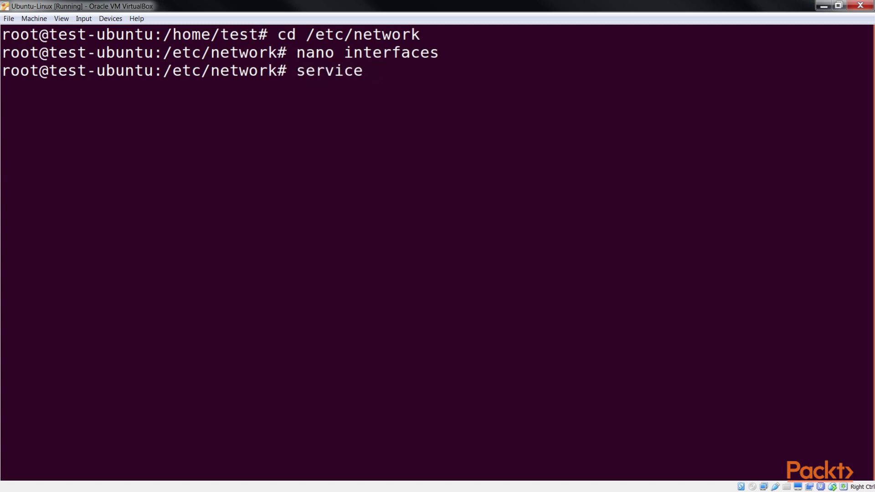
{"action": "type", "text": "network-manager restart"}
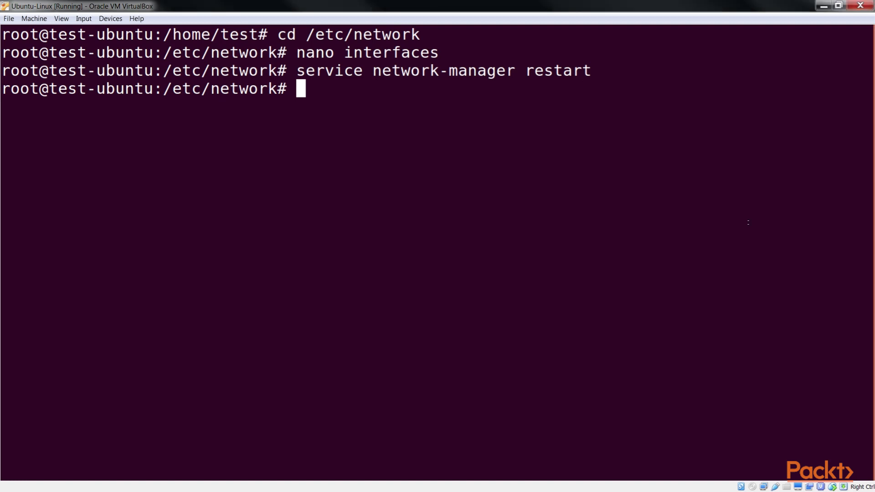
{"action": "type", "text": "cd ."}
{"action": "type", "text": "nano resolv"}
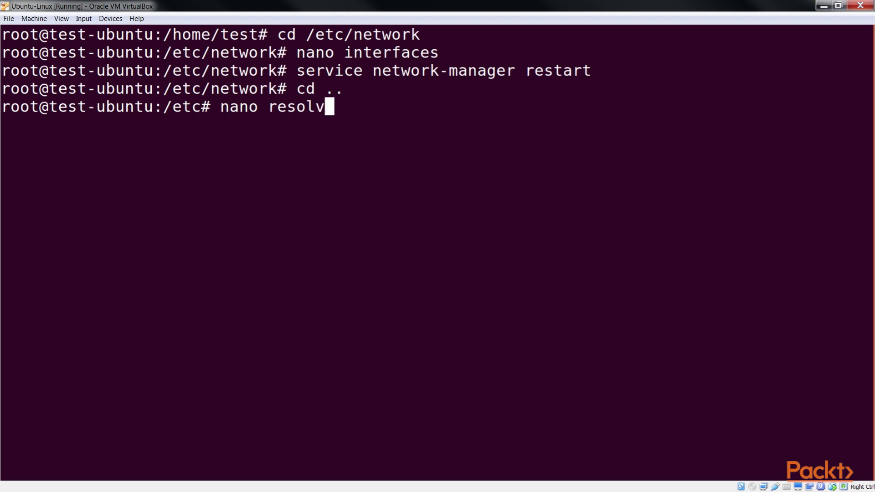
Edit resolv.conf with two nameserver 192.168.1.1 lines and search com, then exit nano
{"action": "type", "text": ".conf"}
{"action": "type", "text": "nameserver 19"}
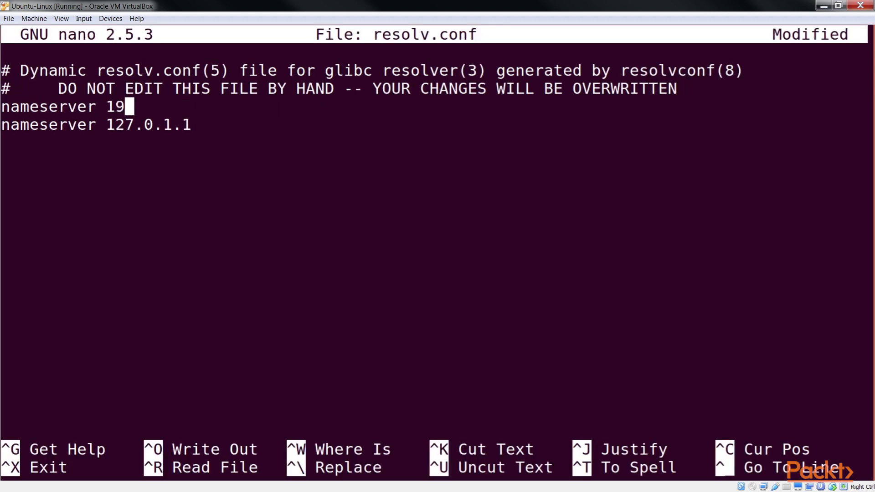
{"action": "type", "text": "2.168.1.1"}
{"action": "type", "text": "search c"}
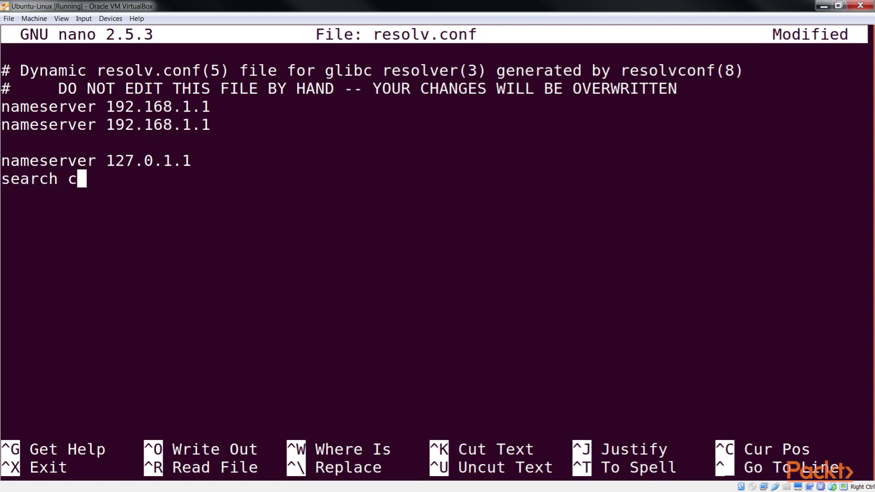
{"action": "key", "text": "ctrl+x"}
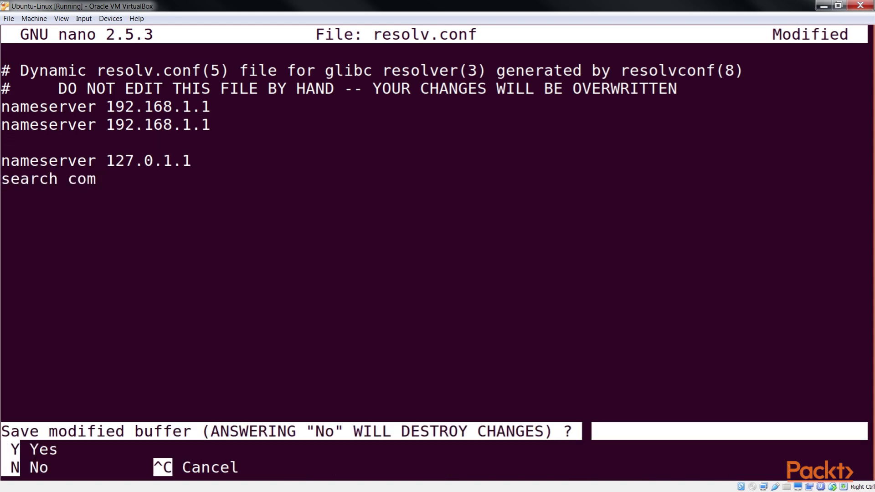